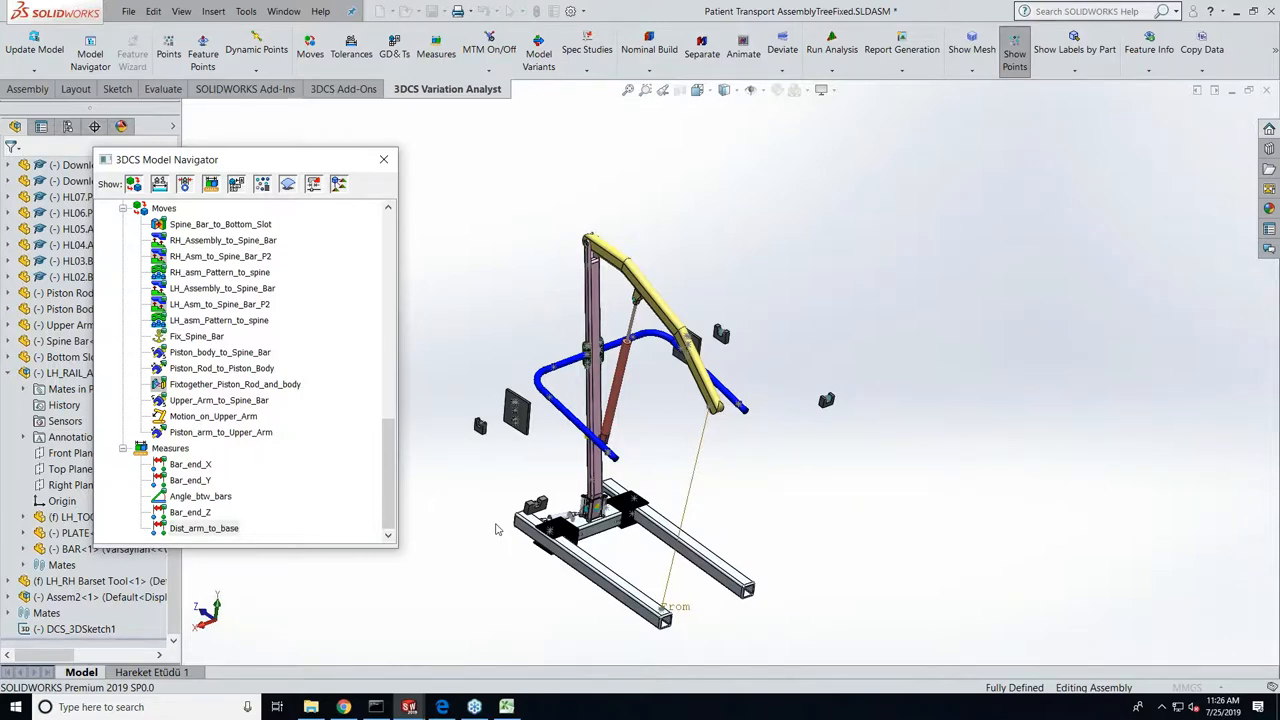
mouse_move(464, 488)
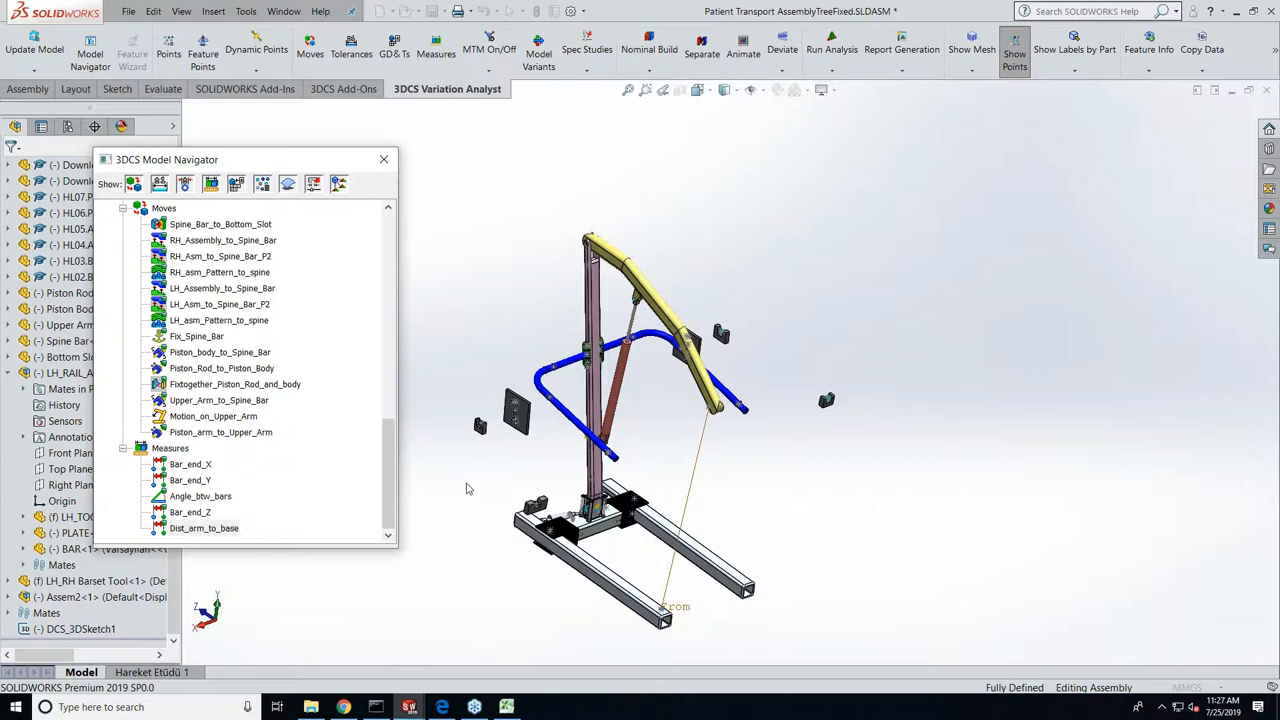
mouse_move(900, 48)
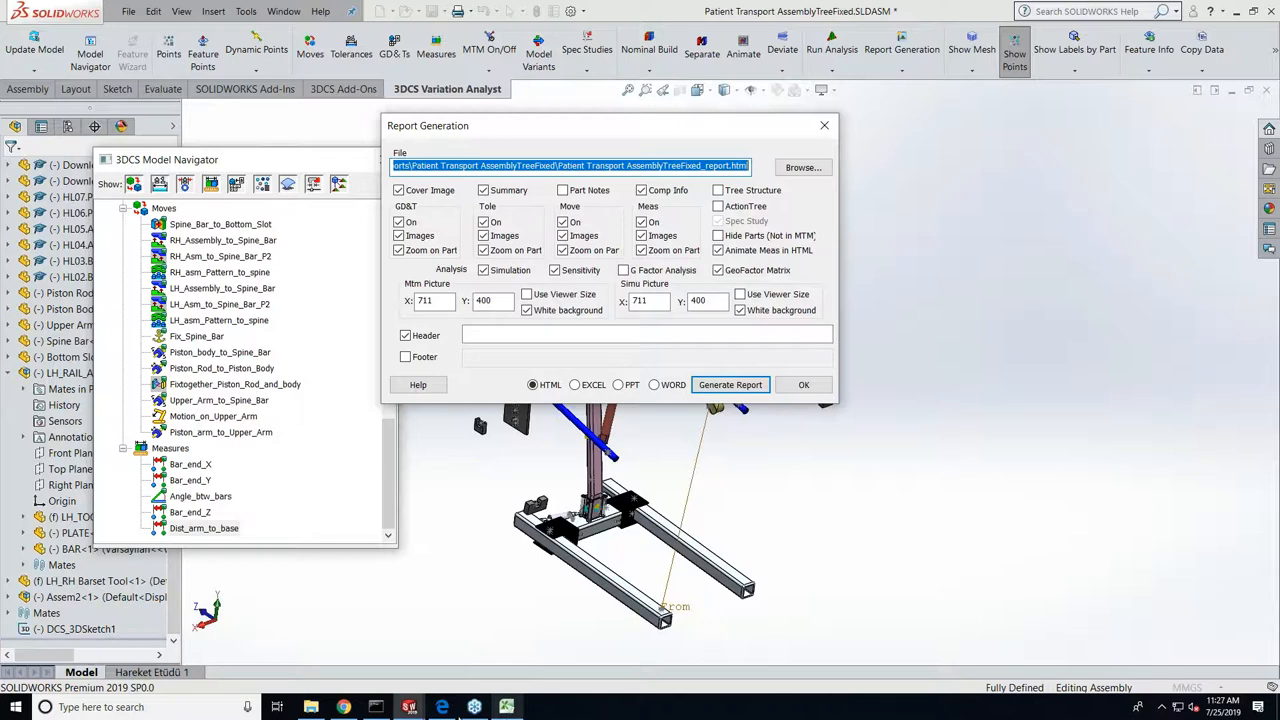
Step: Generate the patient lift HTML report and go to its Model Summary page
left_click(730, 384)
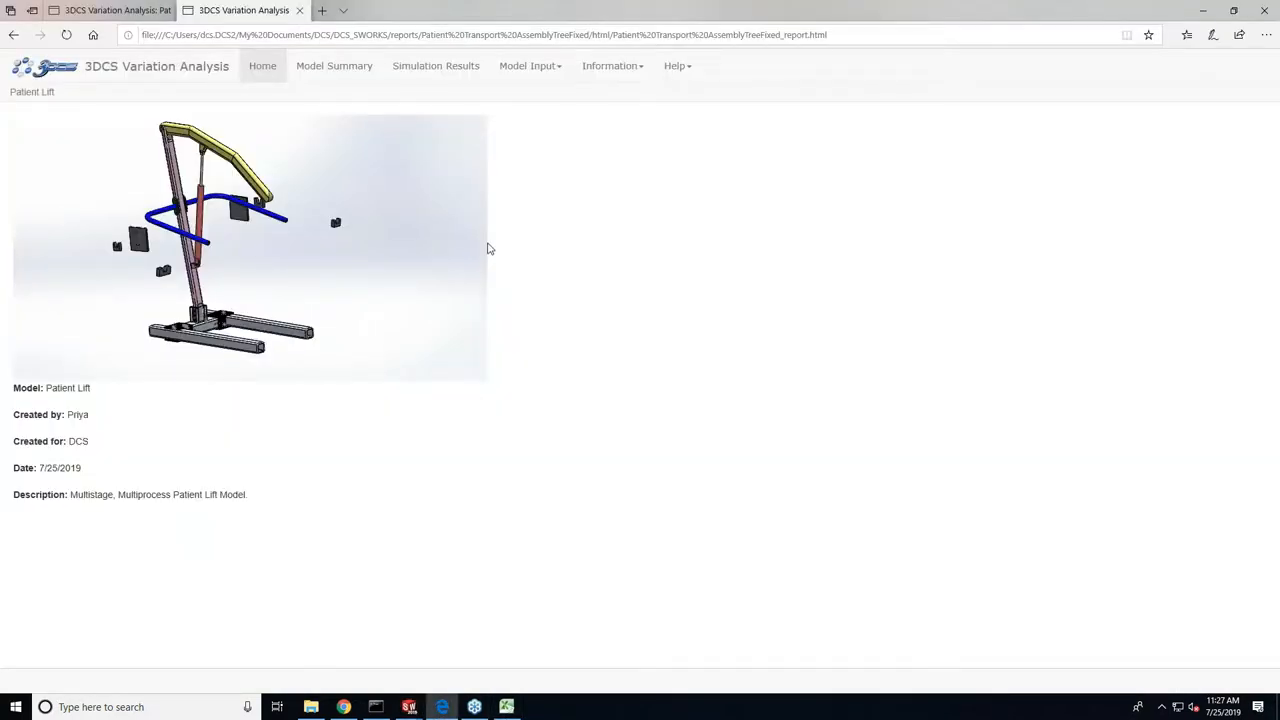
mouse_move(352, 340)
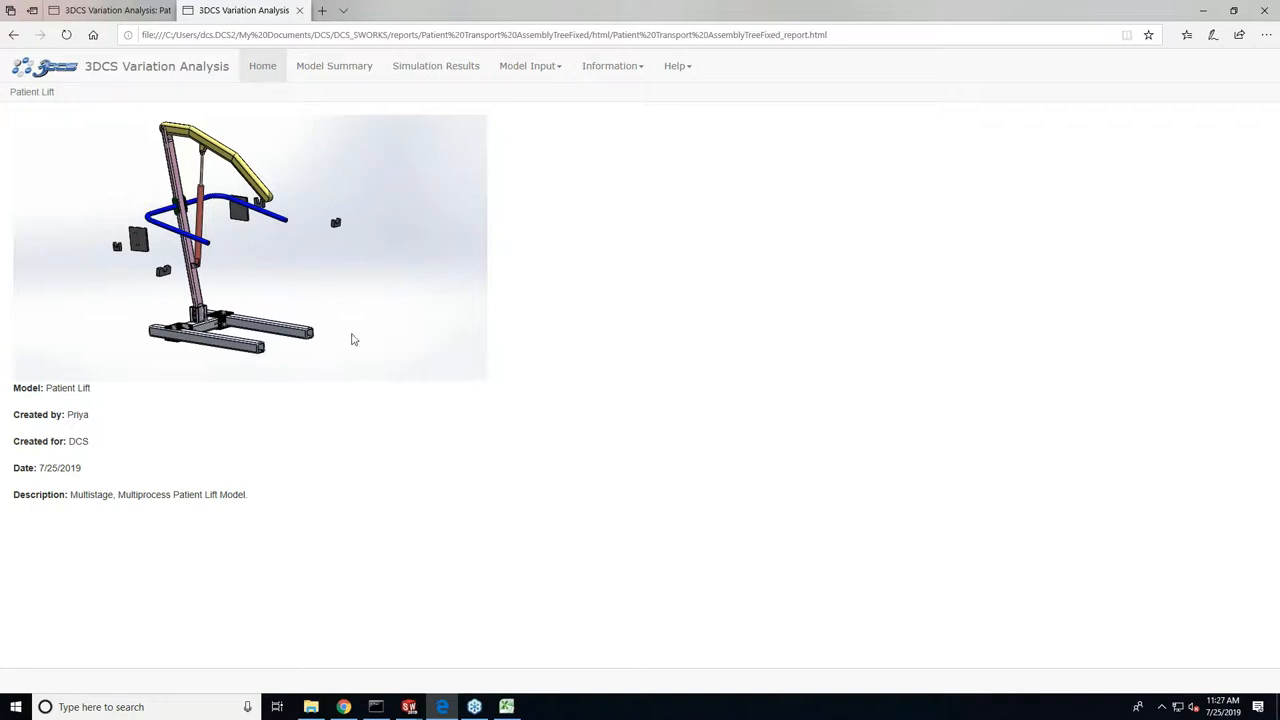
mouse_move(82, 496)
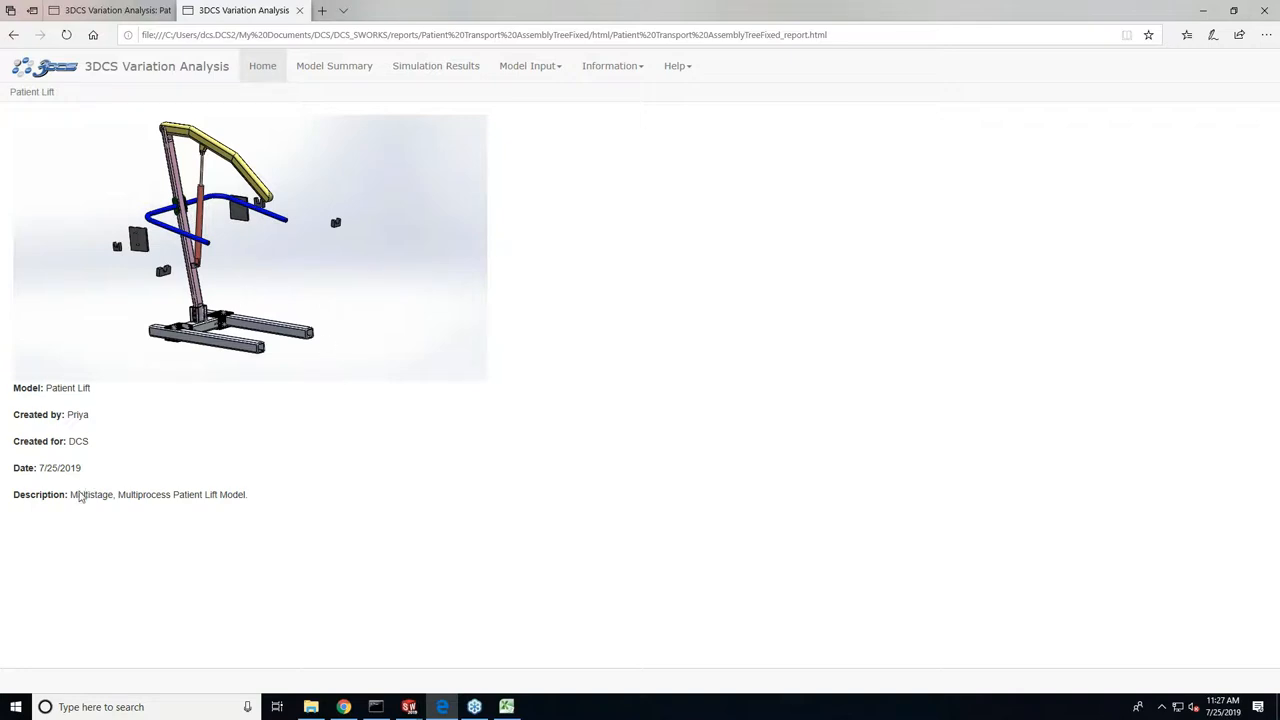
mouse_move(412, 90)
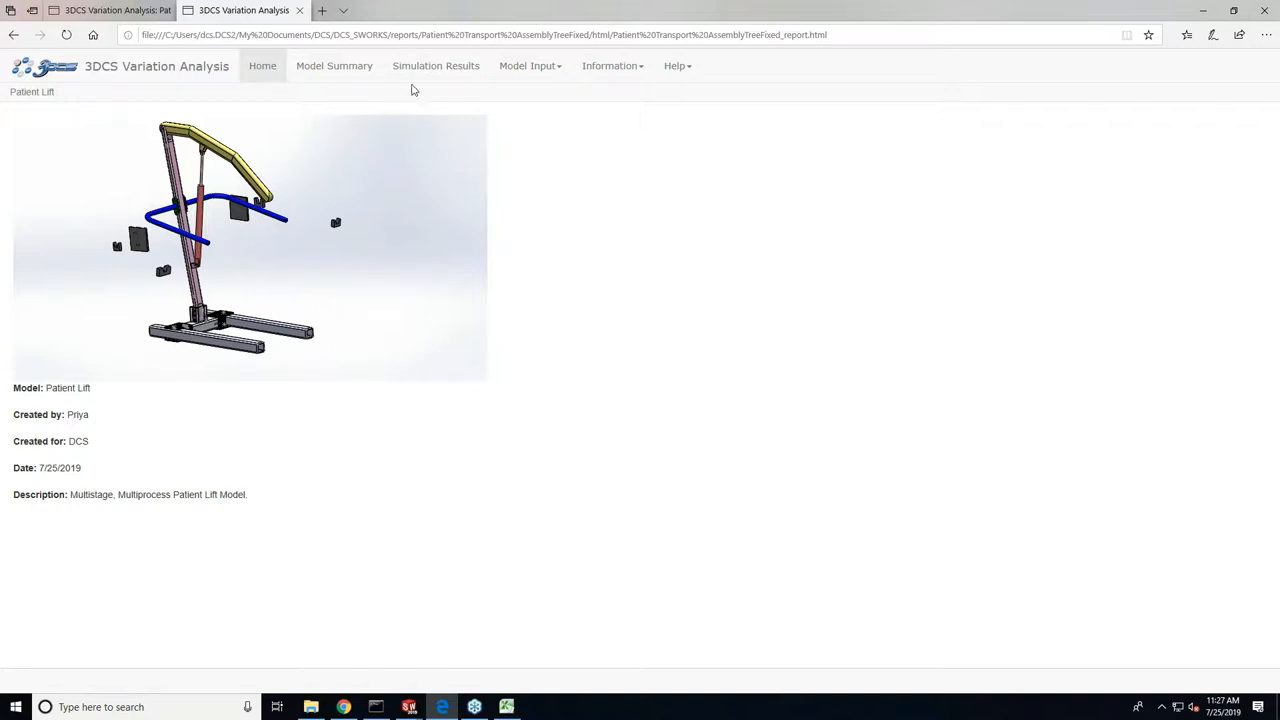
left_click(334, 64)
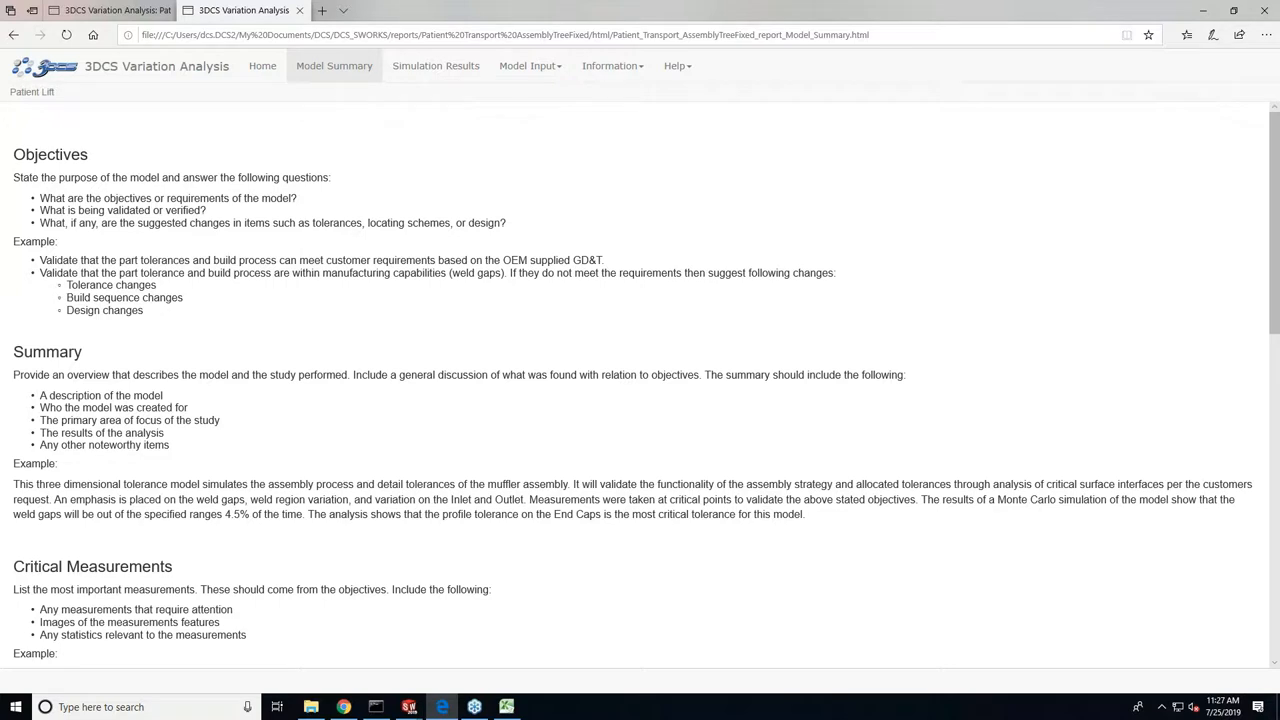
Step: View the Simulation Results page listing the five measurements' nominal and mean values
left_click(436, 64)
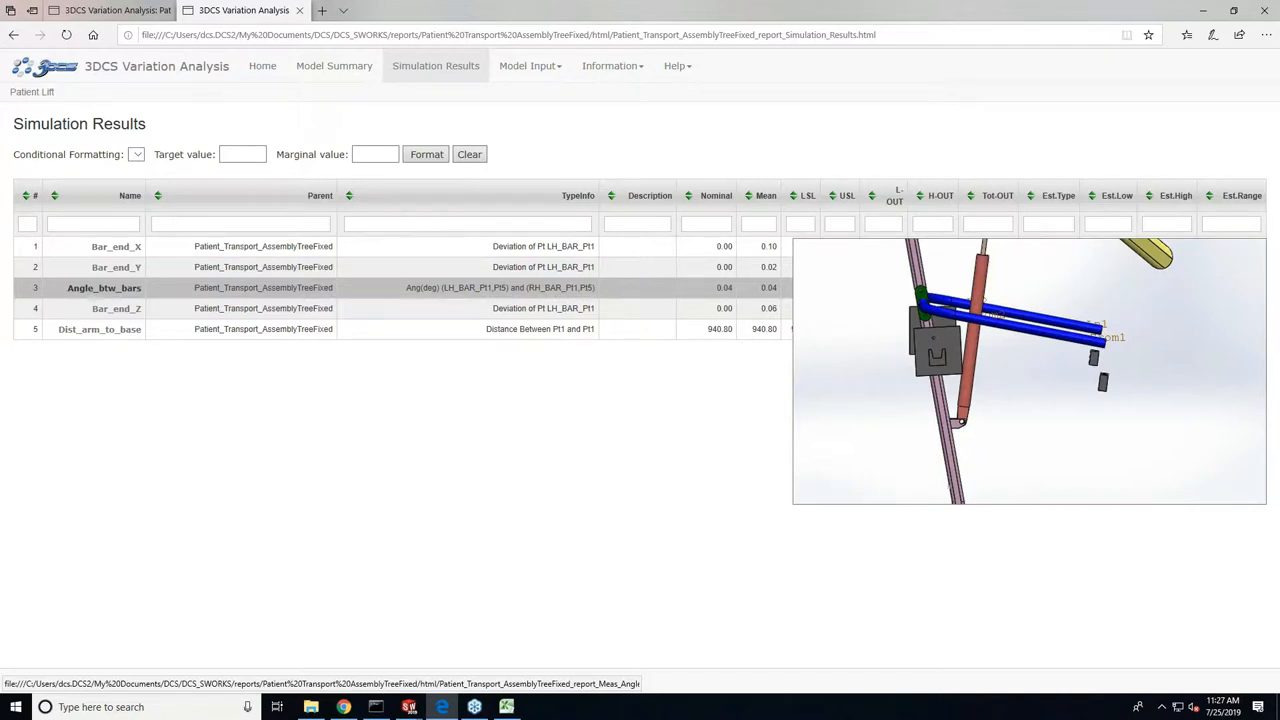
Step: Show the Angle_btw_bars measurement details with its simulation histogram
left_click(104, 288)
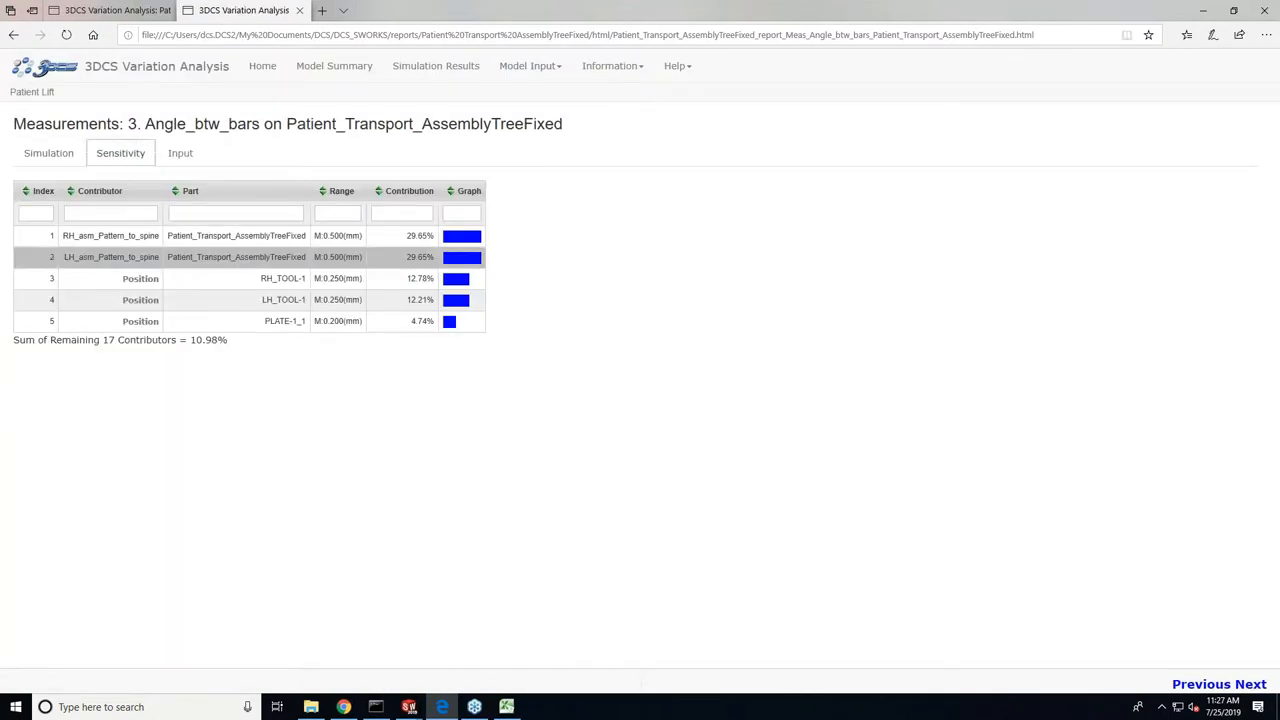
left_click(48, 152)
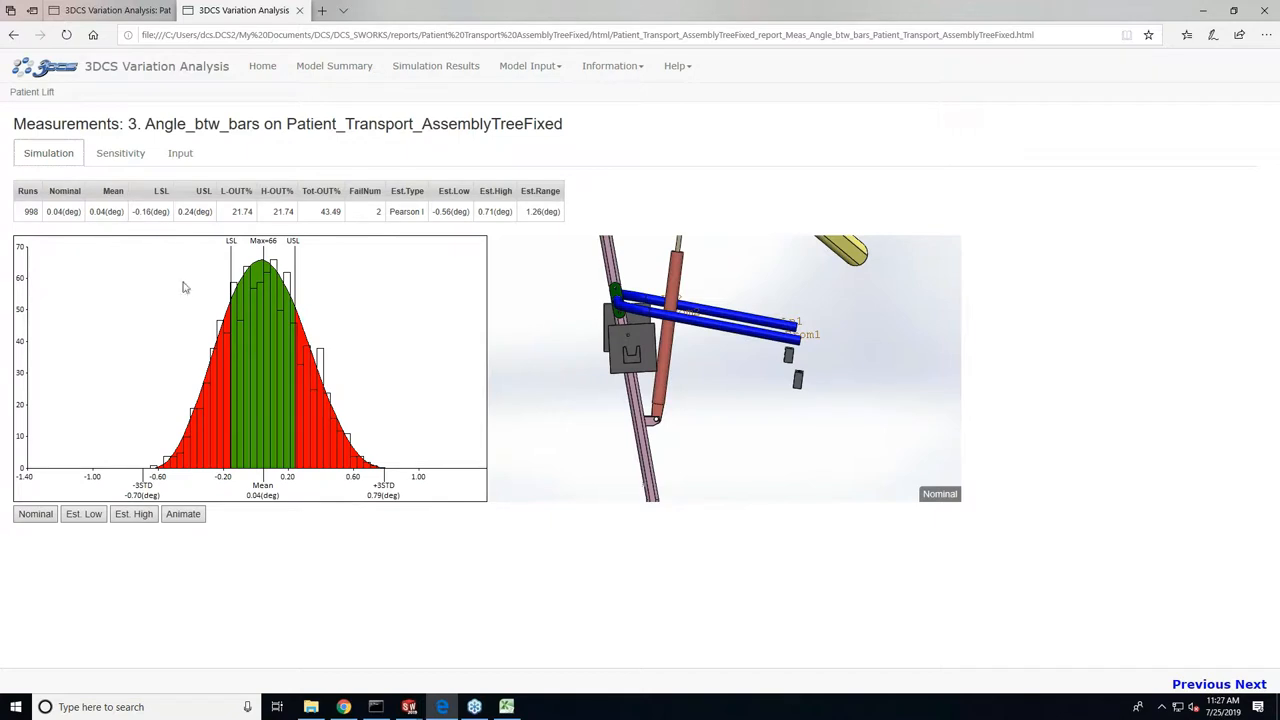
mouse_move(76, 224)
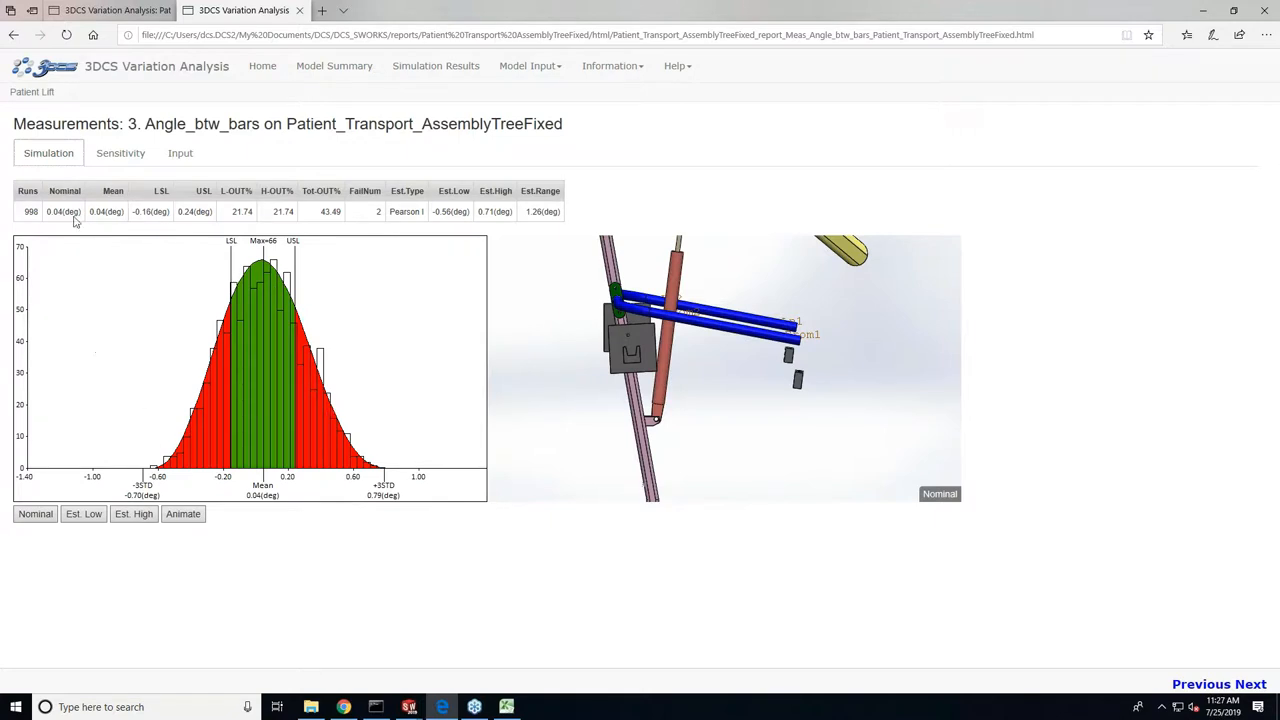
mouse_move(496, 232)
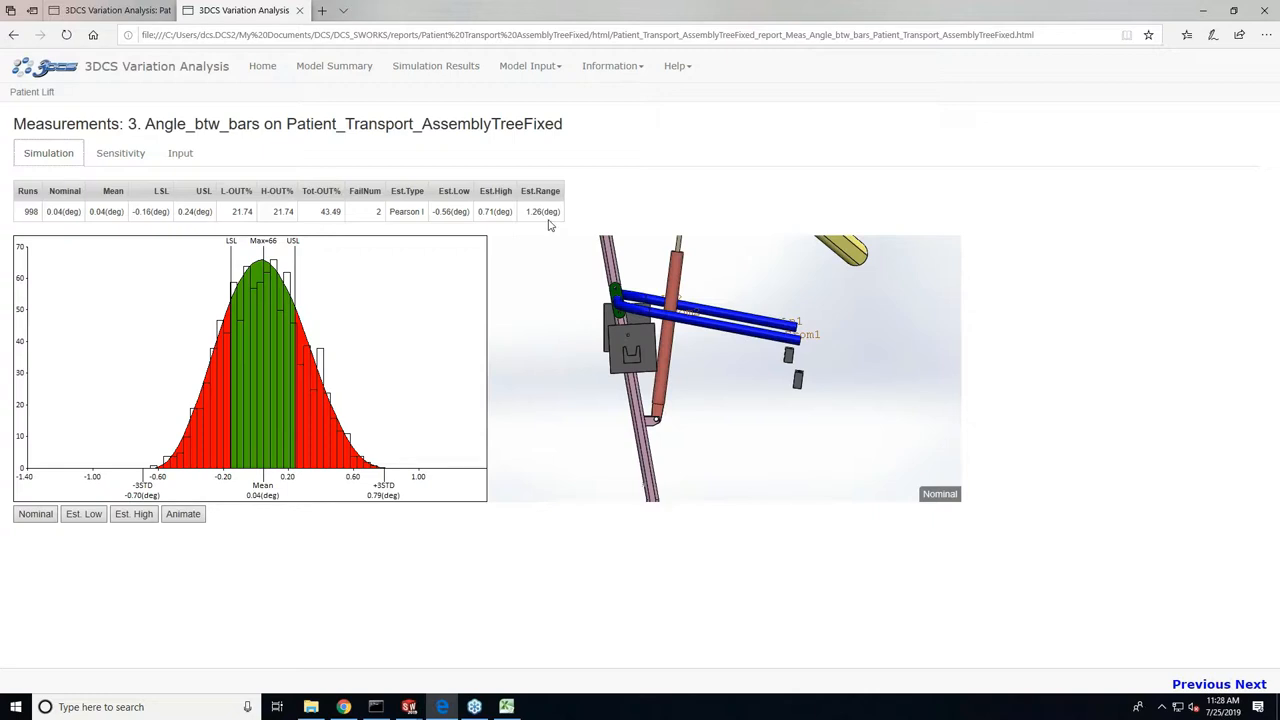
mouse_move(28, 528)
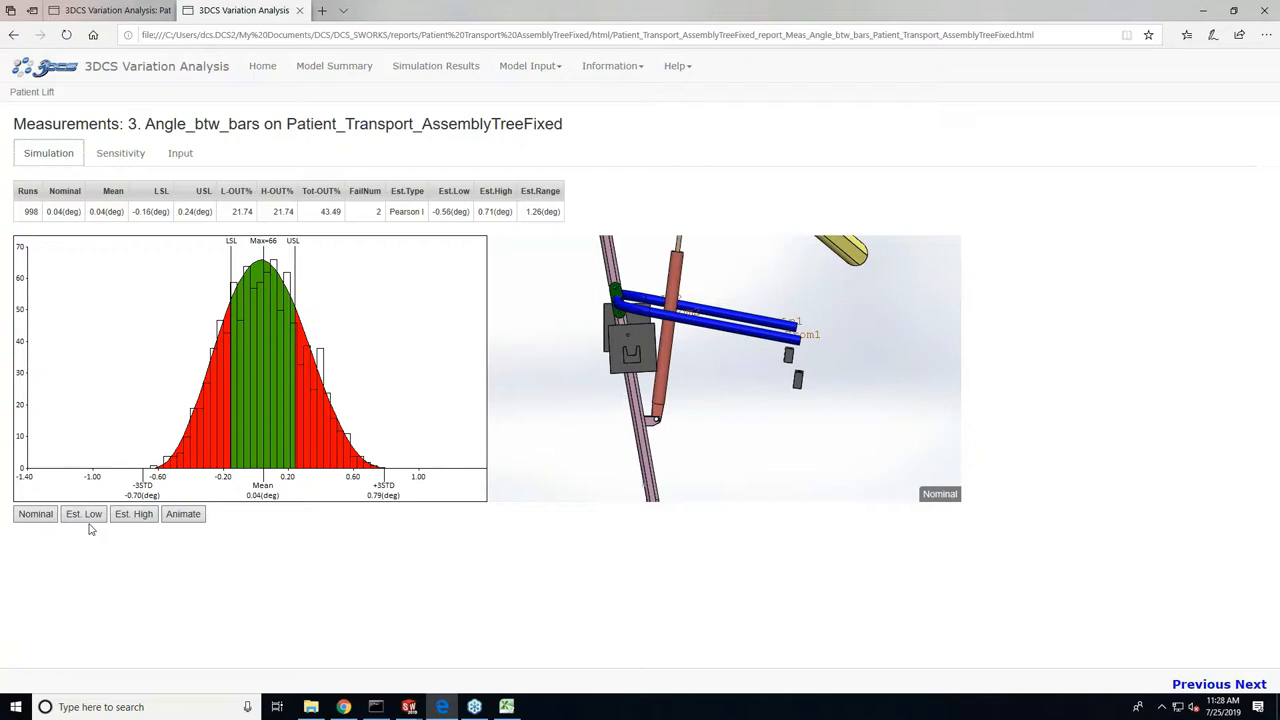
mouse_move(204, 534)
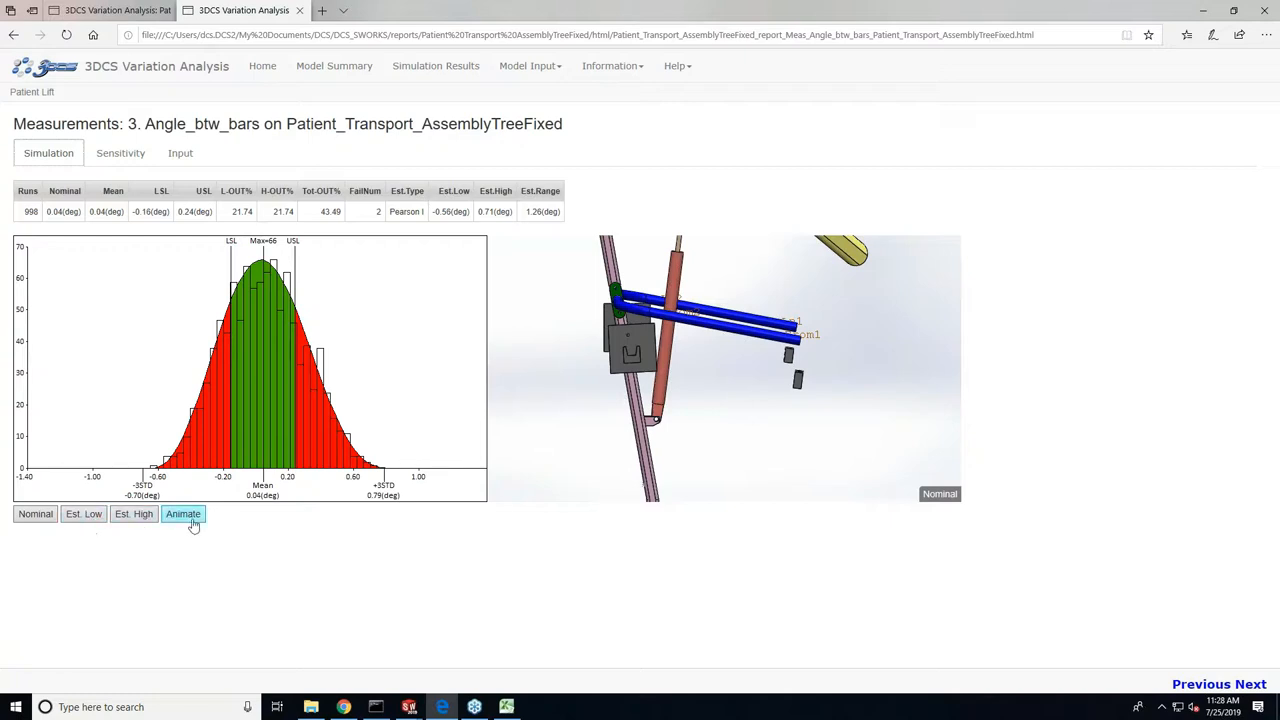
Step: Animate the model between extreme low and high, then return the picture to nominal
left_click(84, 512)
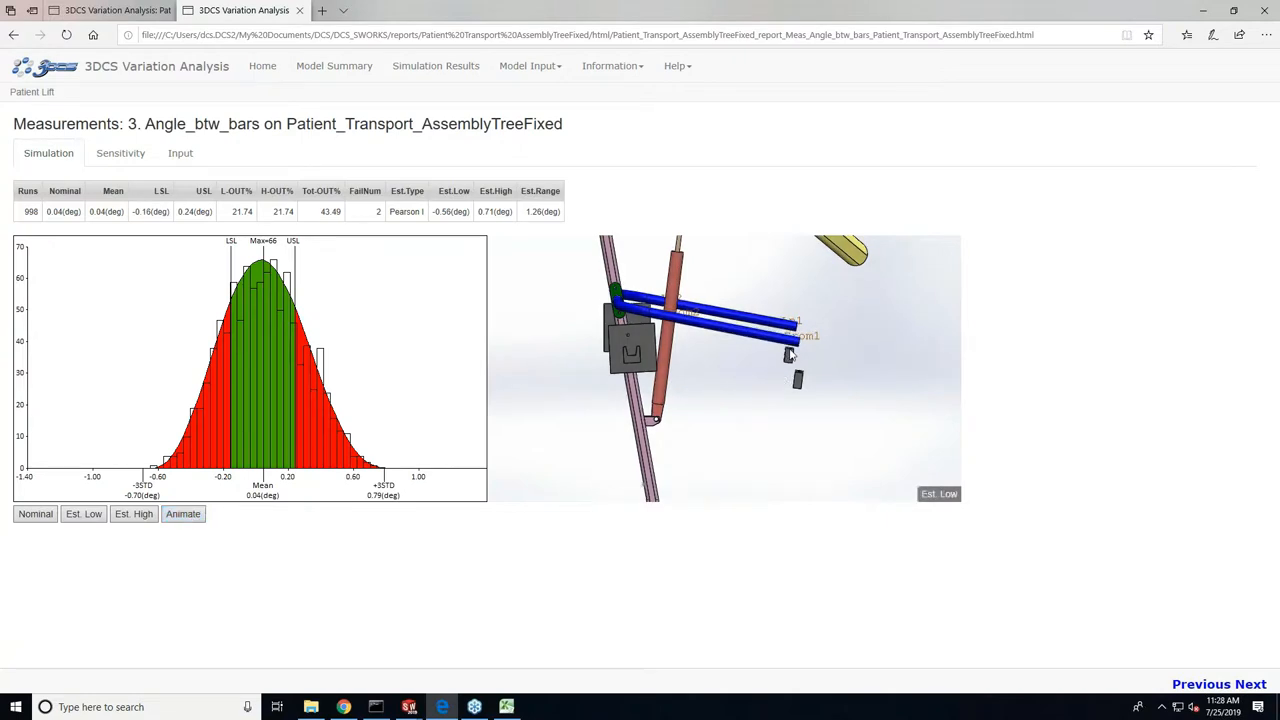
left_click(132, 512)
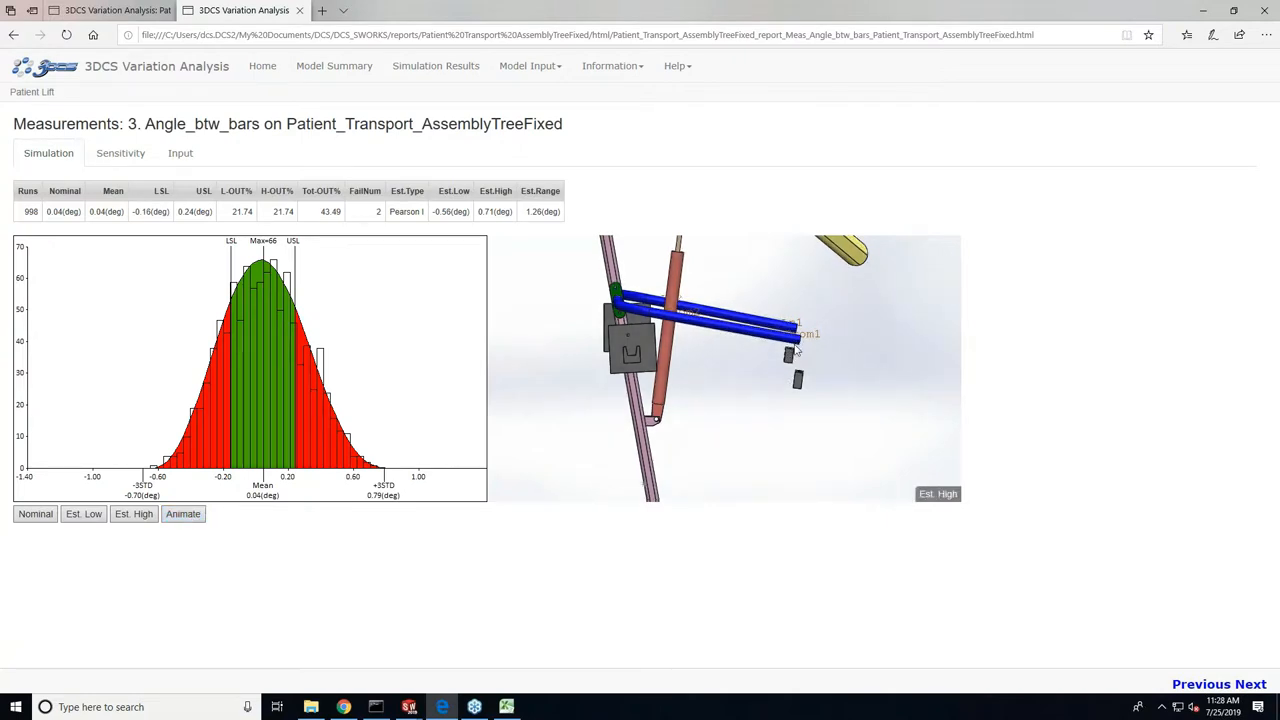
left_click(84, 512)
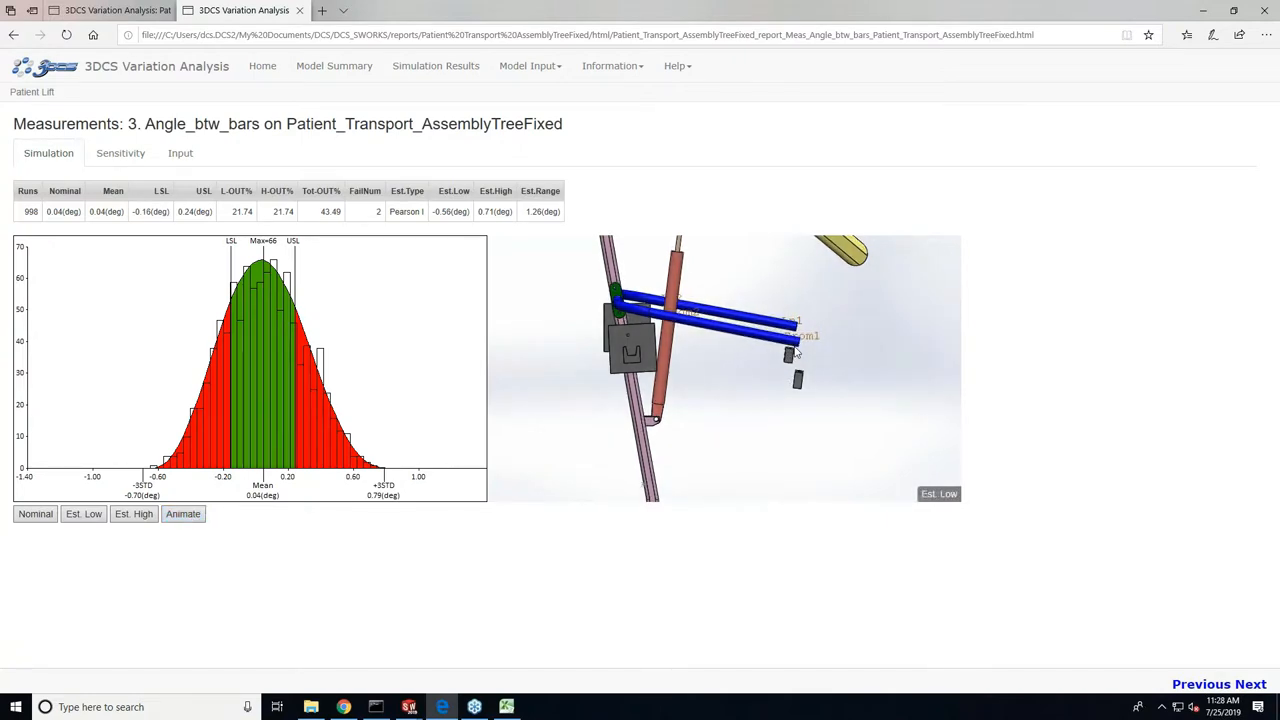
left_click(132, 512)
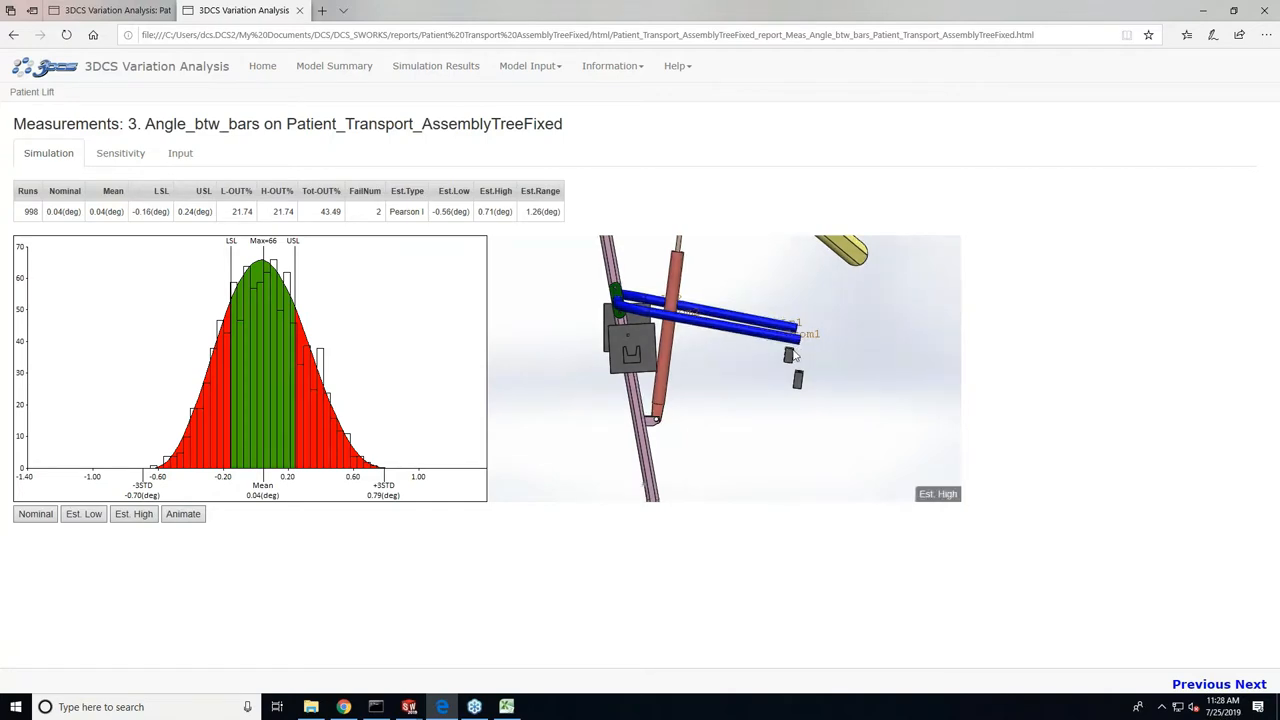
left_click(36, 512)
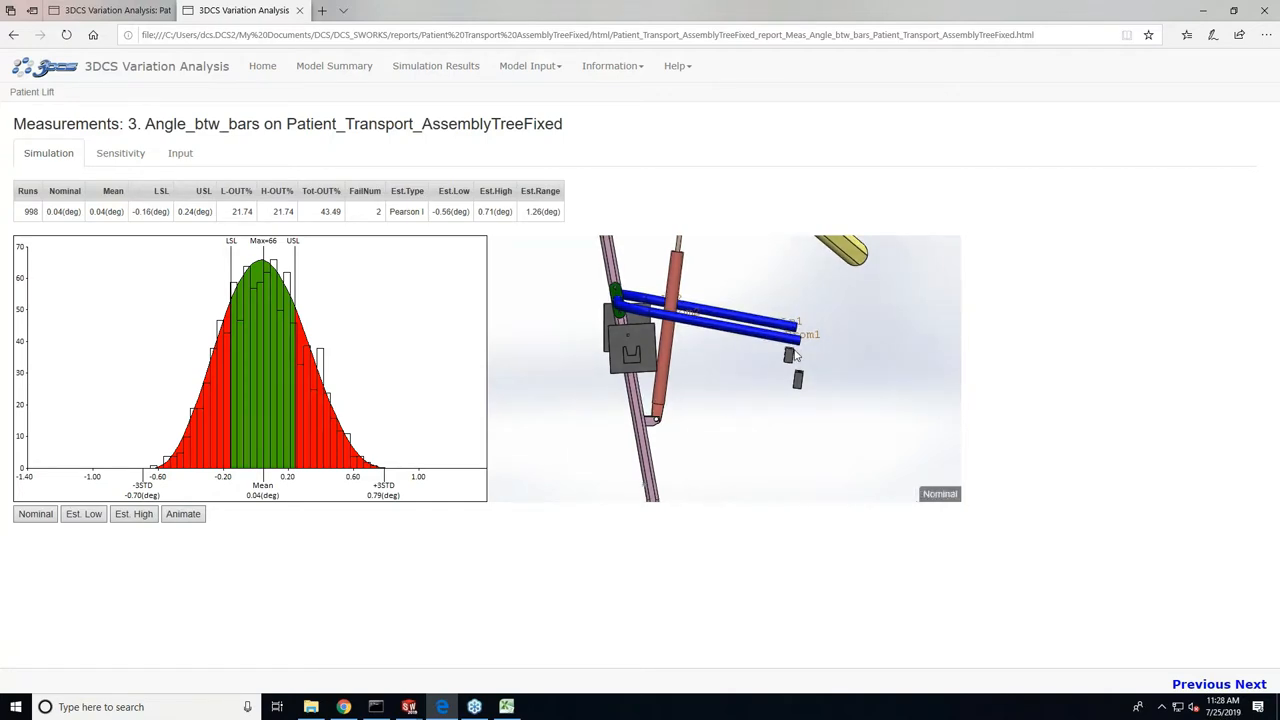
left_click(36, 512)
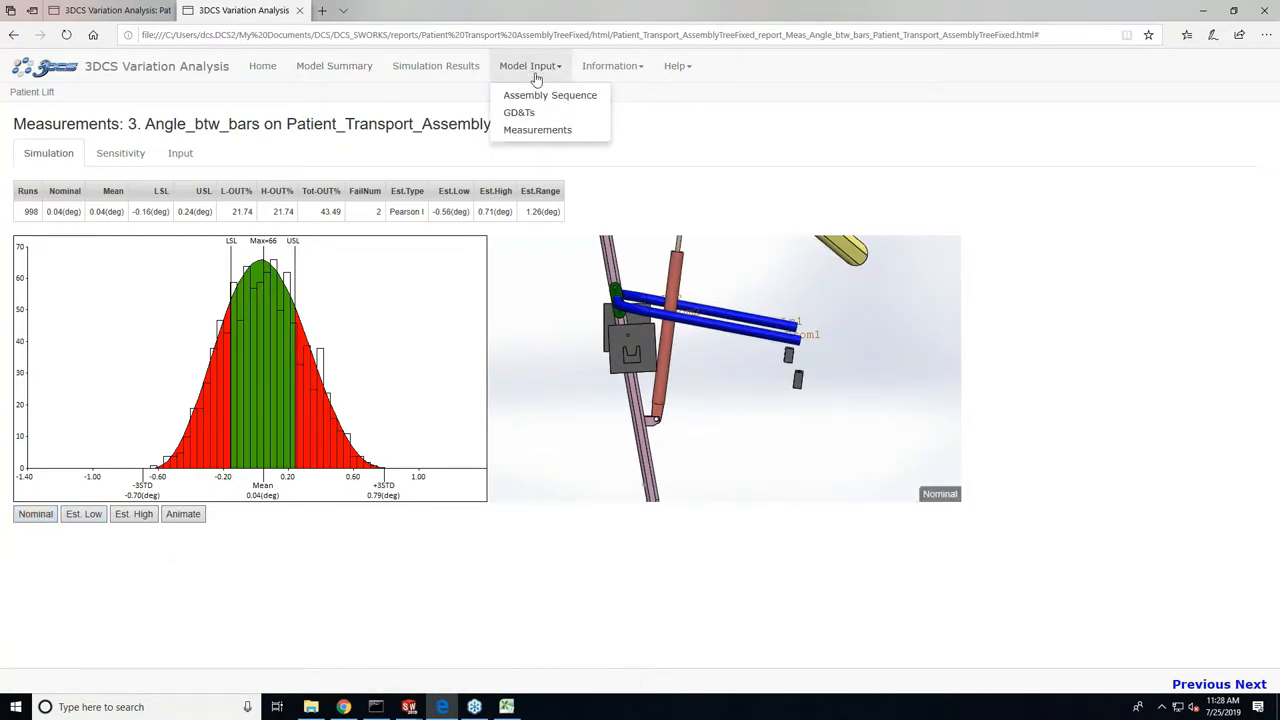
Step: View the Assembly Sequence page and preview the LH_Plate_to_Tool and RH_Plate_to_Tool moves
left_click(550, 96)
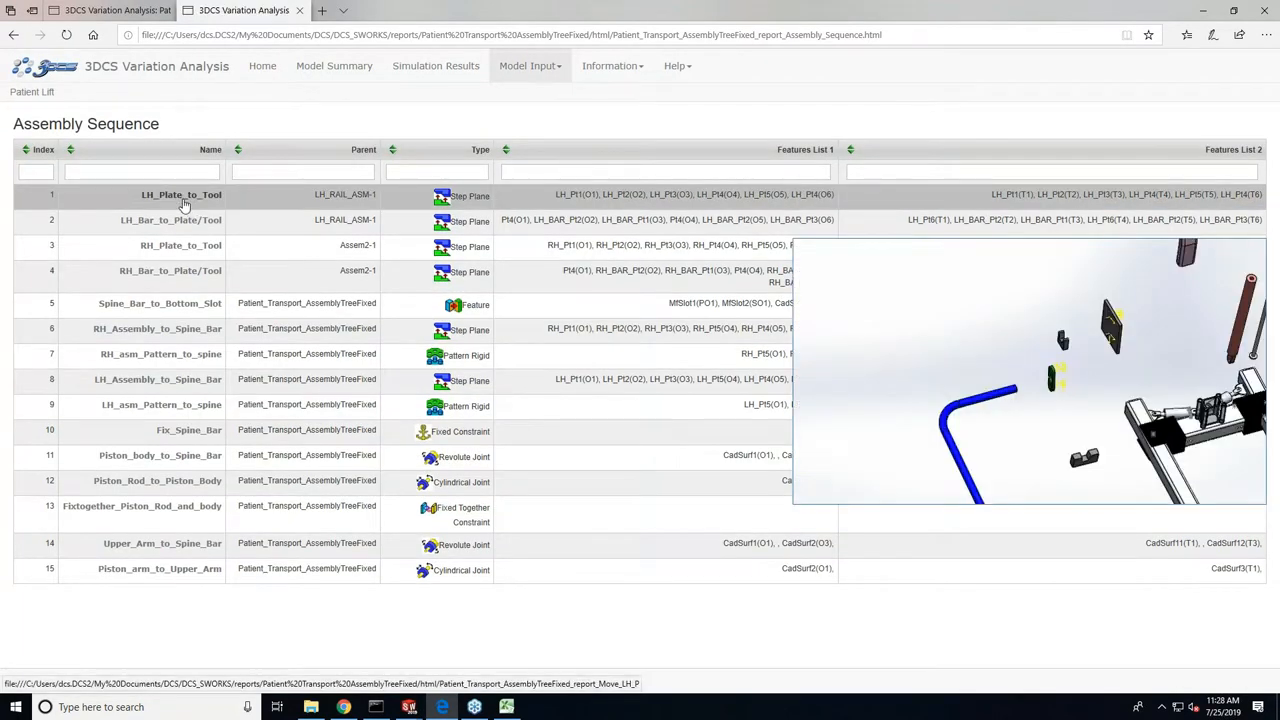
left_click(180, 244)
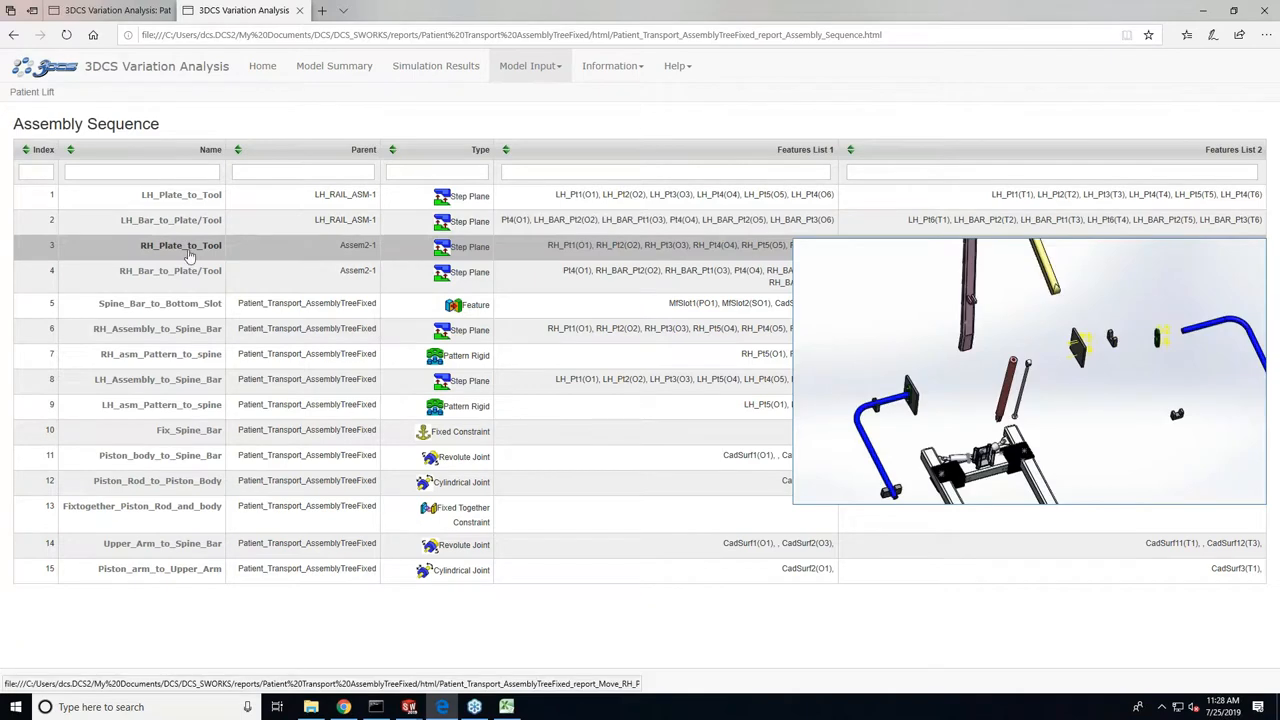
left_click(160, 304)
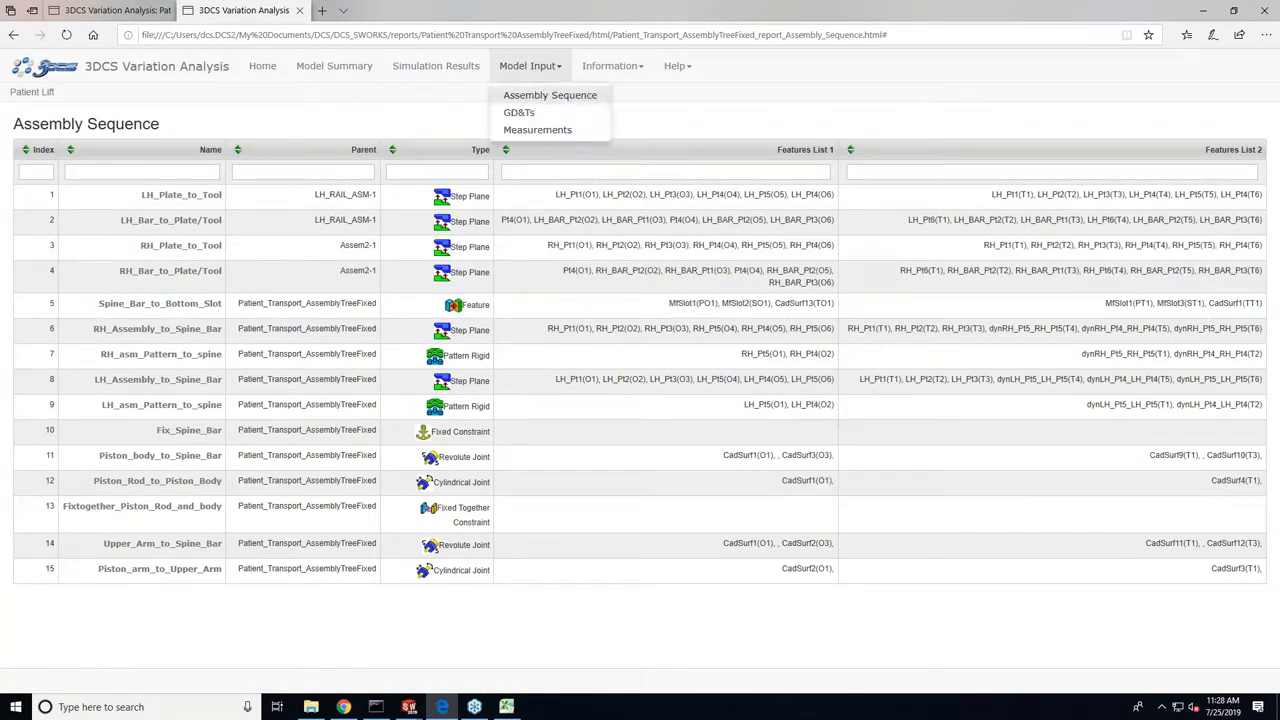
Step: View the GD&T tolerance list and preview the Position1 tolerance on PLATE-1
left_click(518, 112)
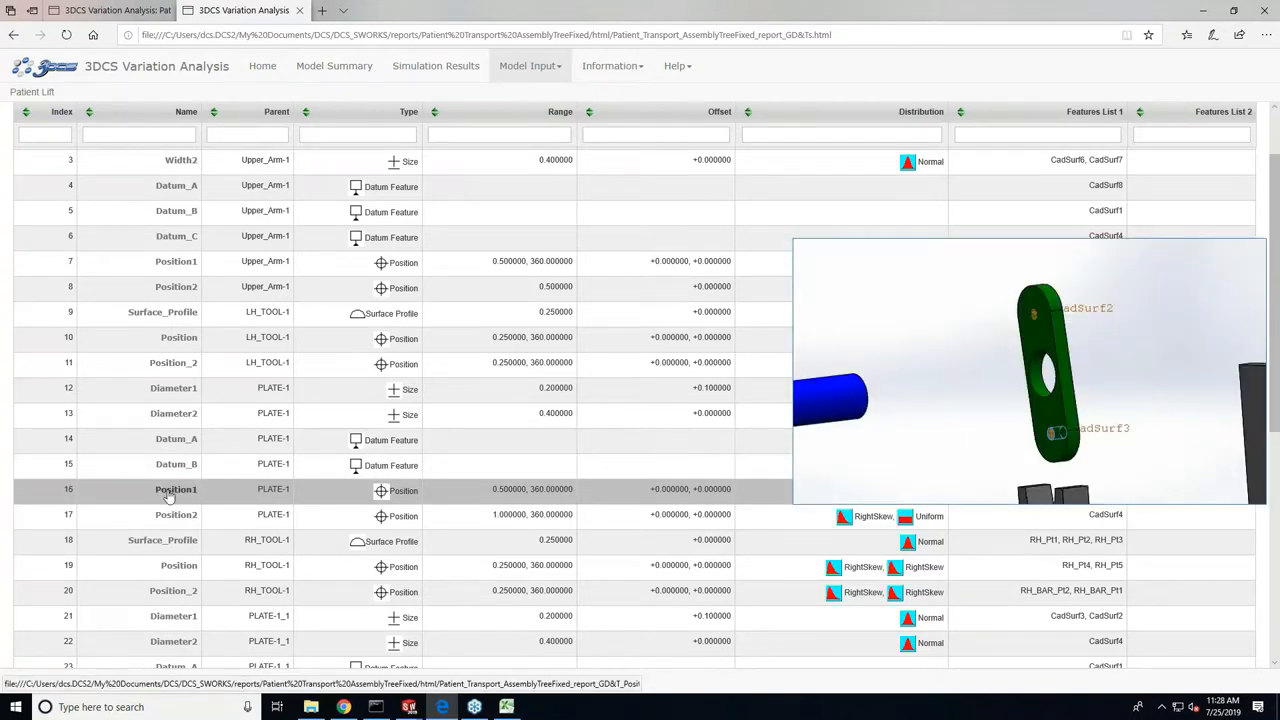
left_click(170, 362)
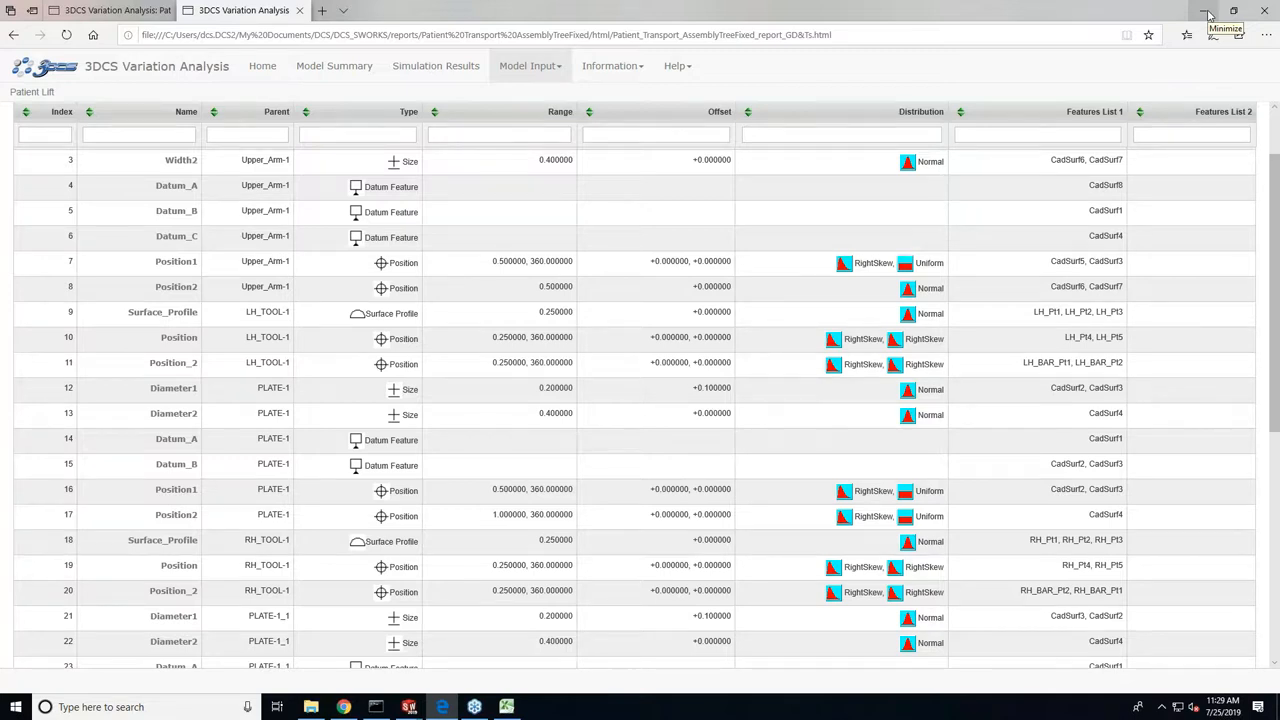
mouse_move(1208, 12)
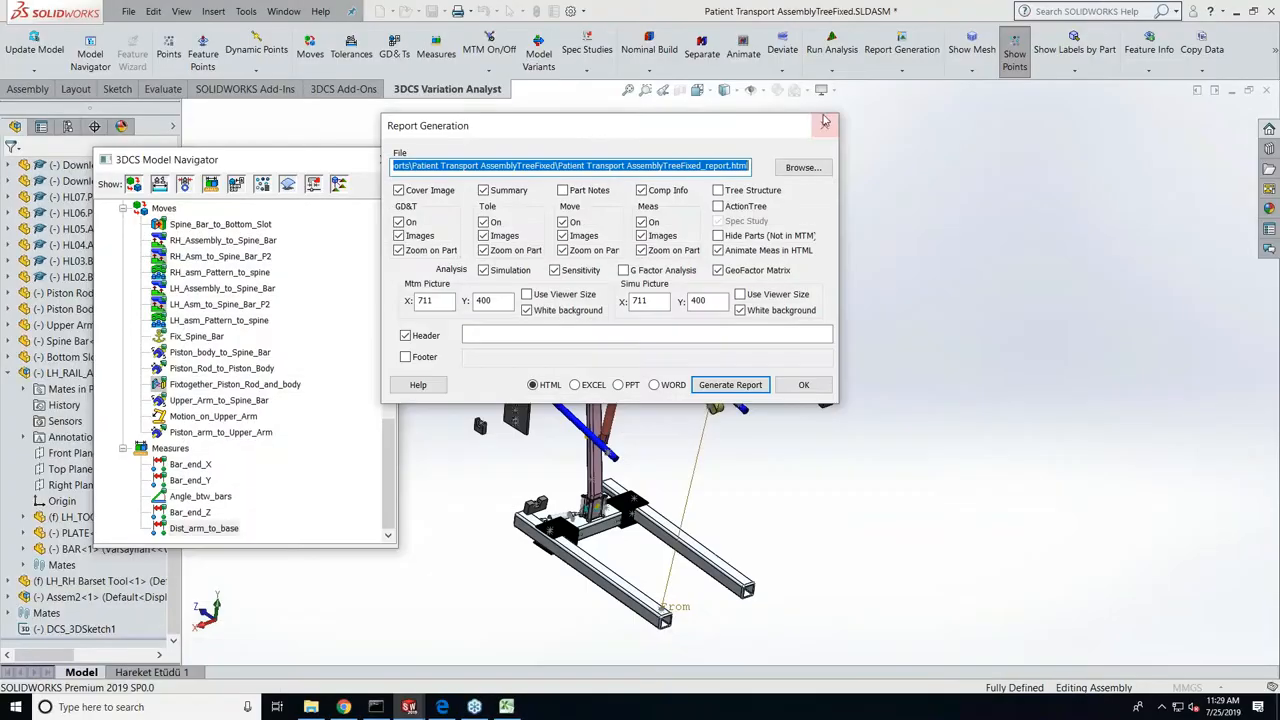
mouse_move(910, 402)
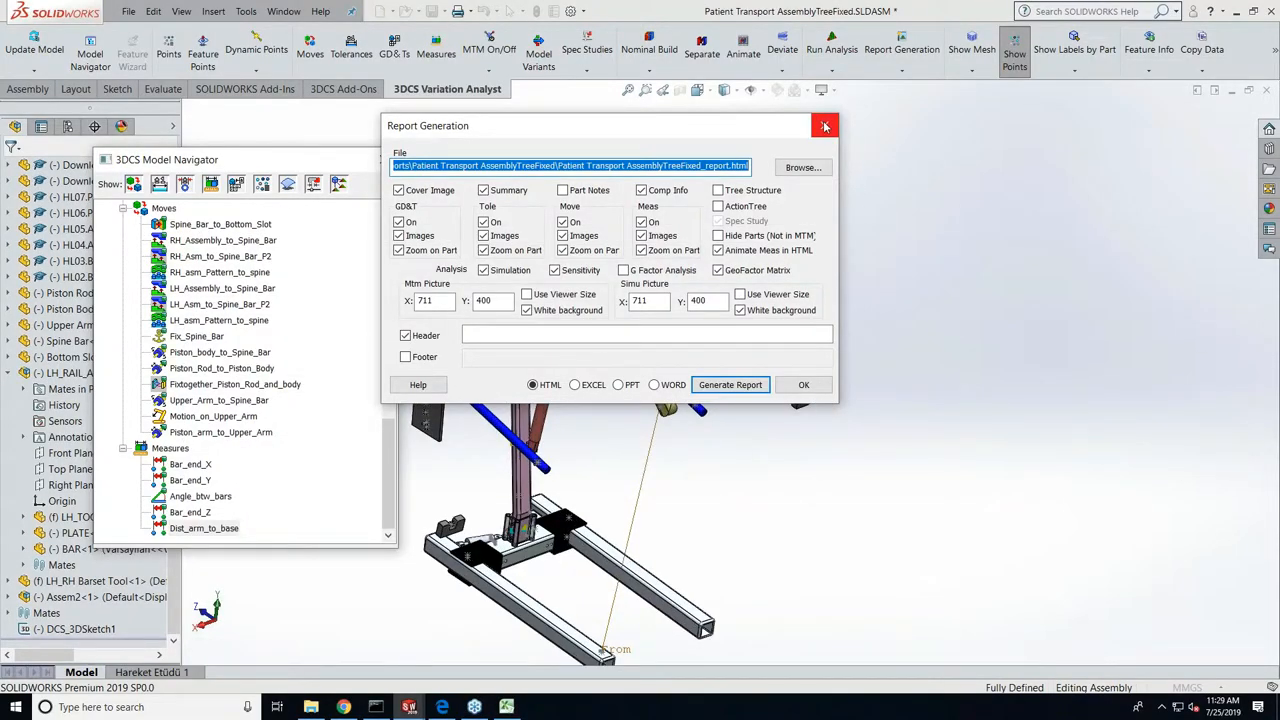
mouse_move(824, 126)
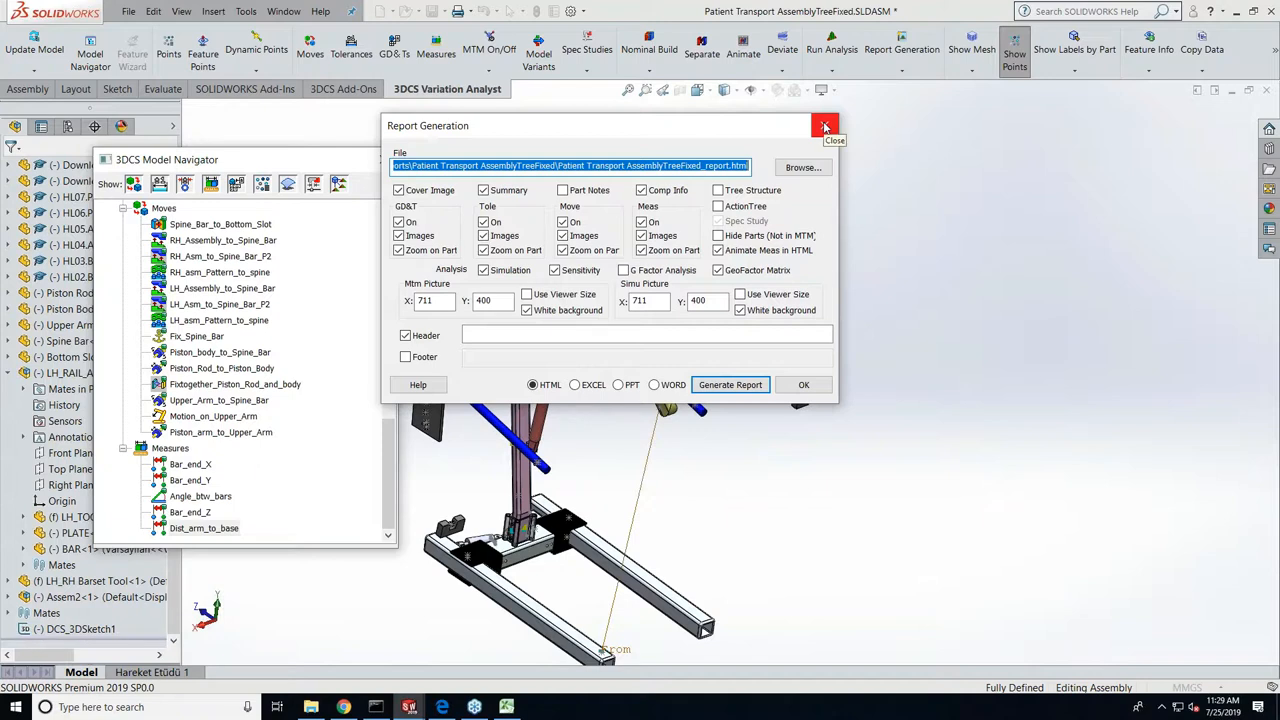
mouse_move(824, 126)
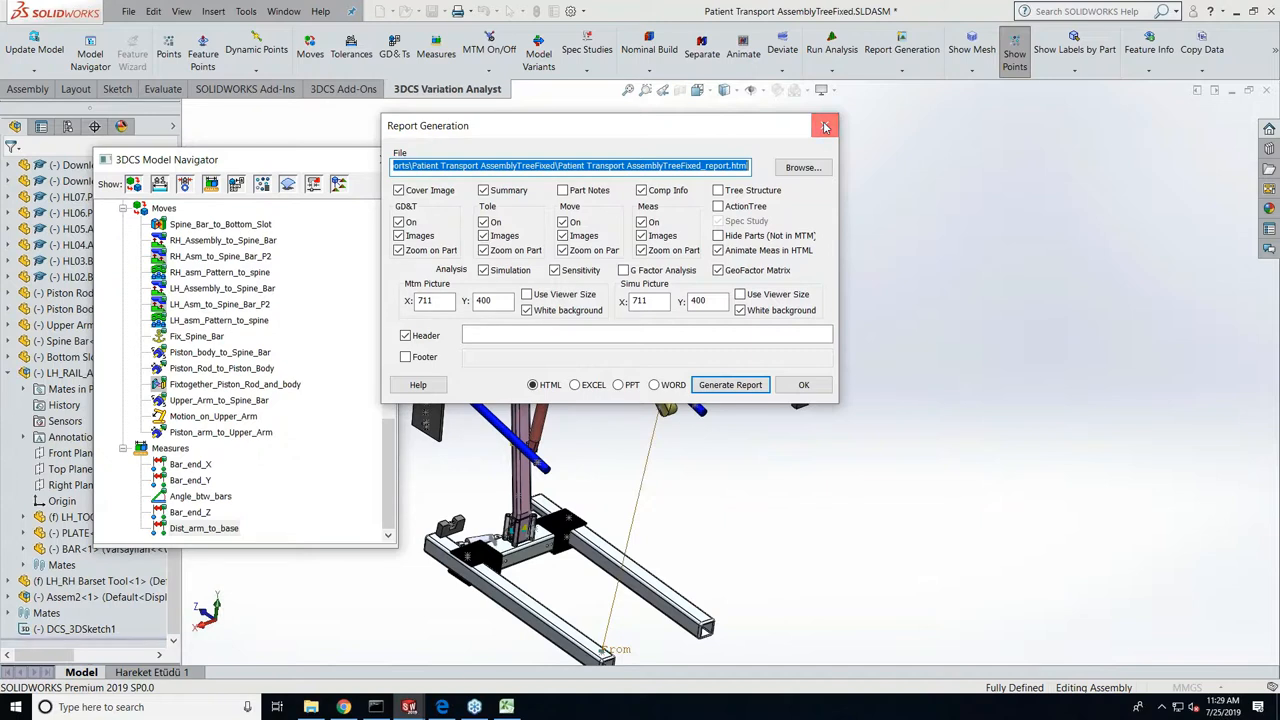
Step: Close the Report Generation dialog, returning to the patient lift model in SOLIDWORKS
left_click(824, 126)
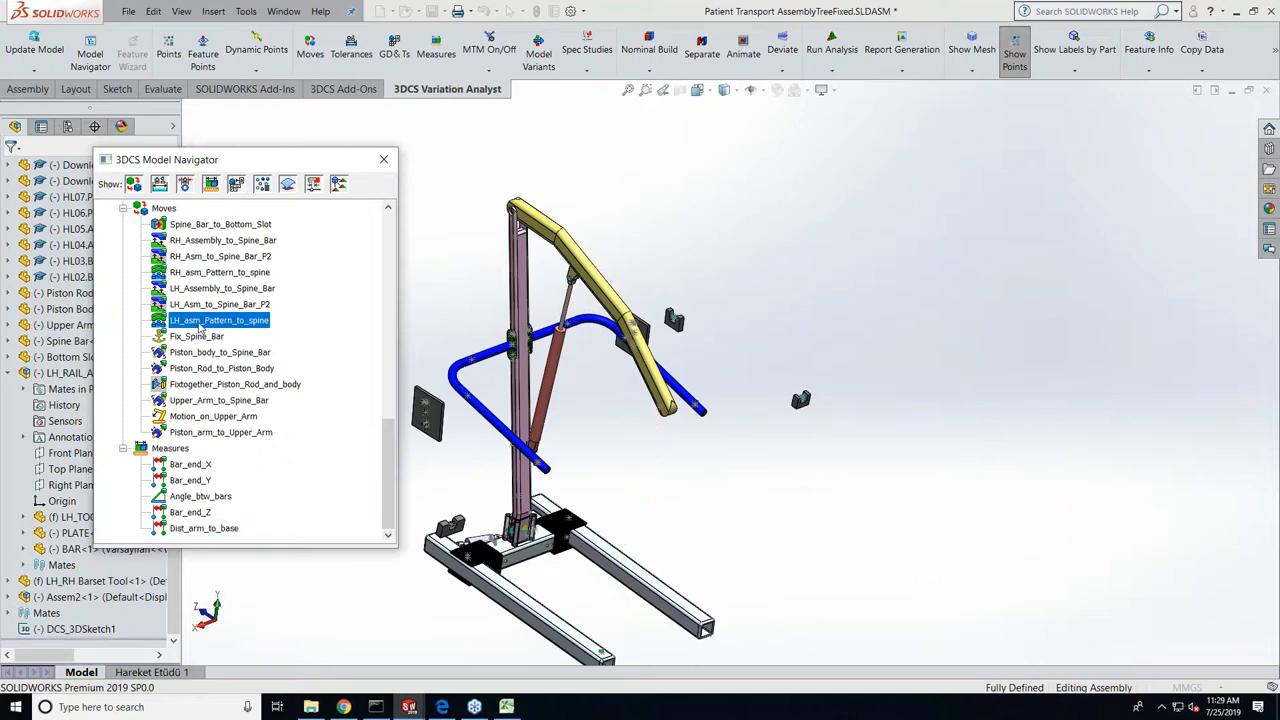
Step: Show the context menu of move actions for LH_asm_Pattern_to_spine
right_click(220, 320)
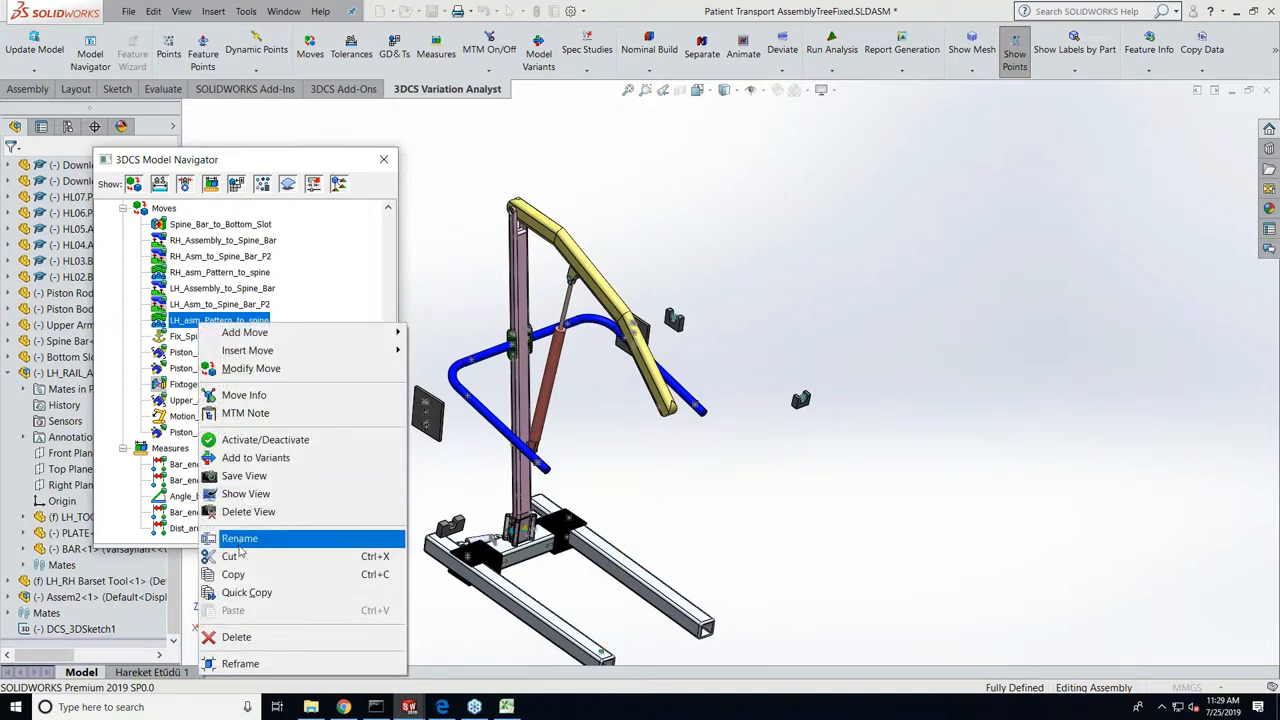
mouse_move(244, 476)
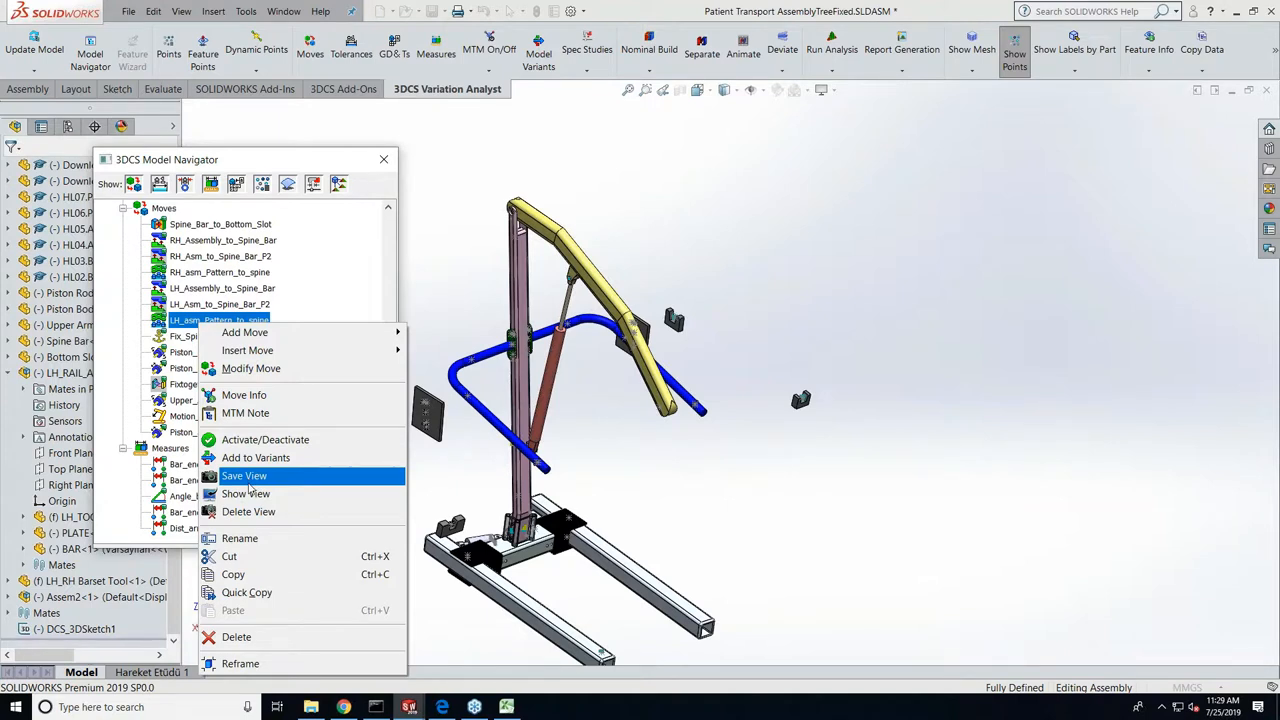
mouse_move(444, 448)
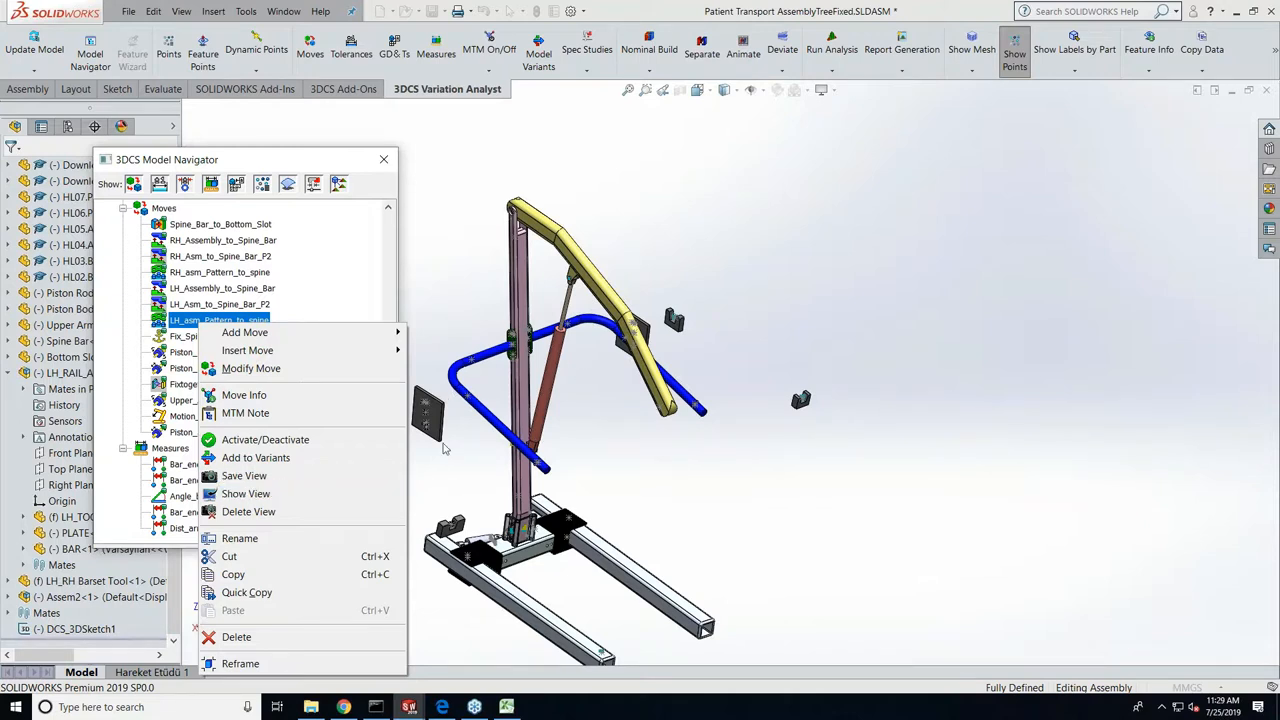
mouse_move(556, 688)
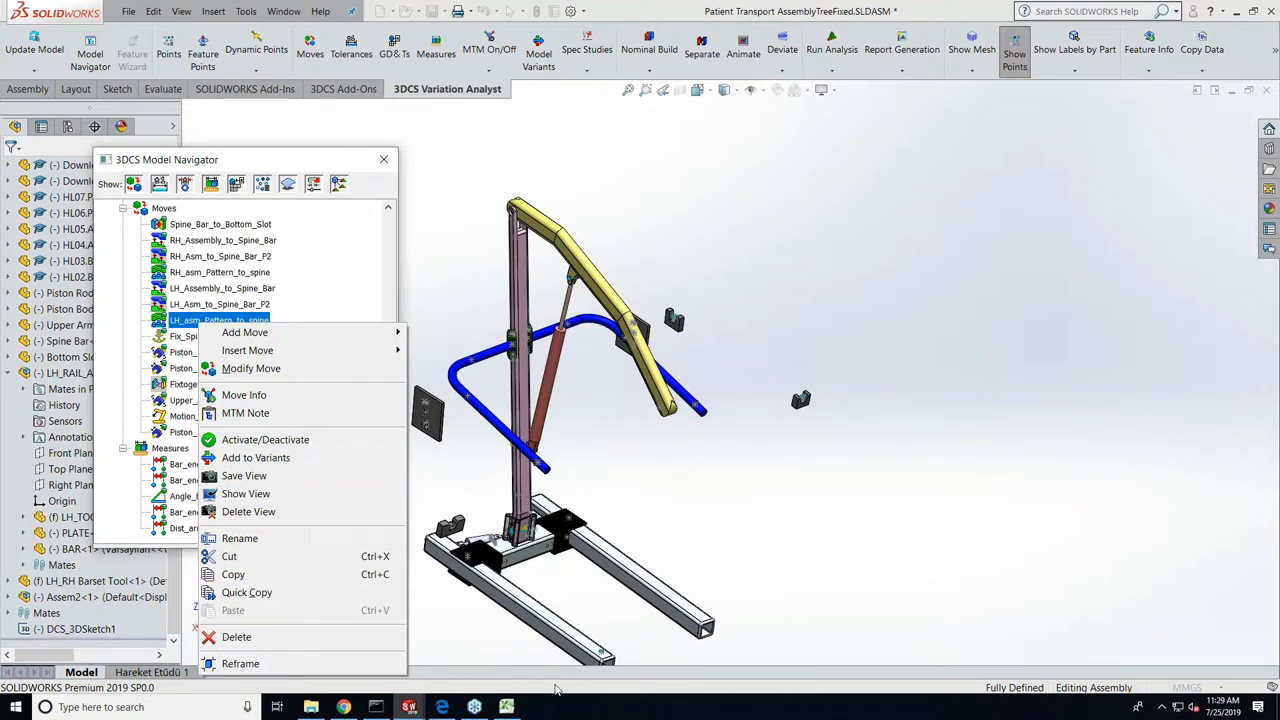
mouse_move(244, 476)
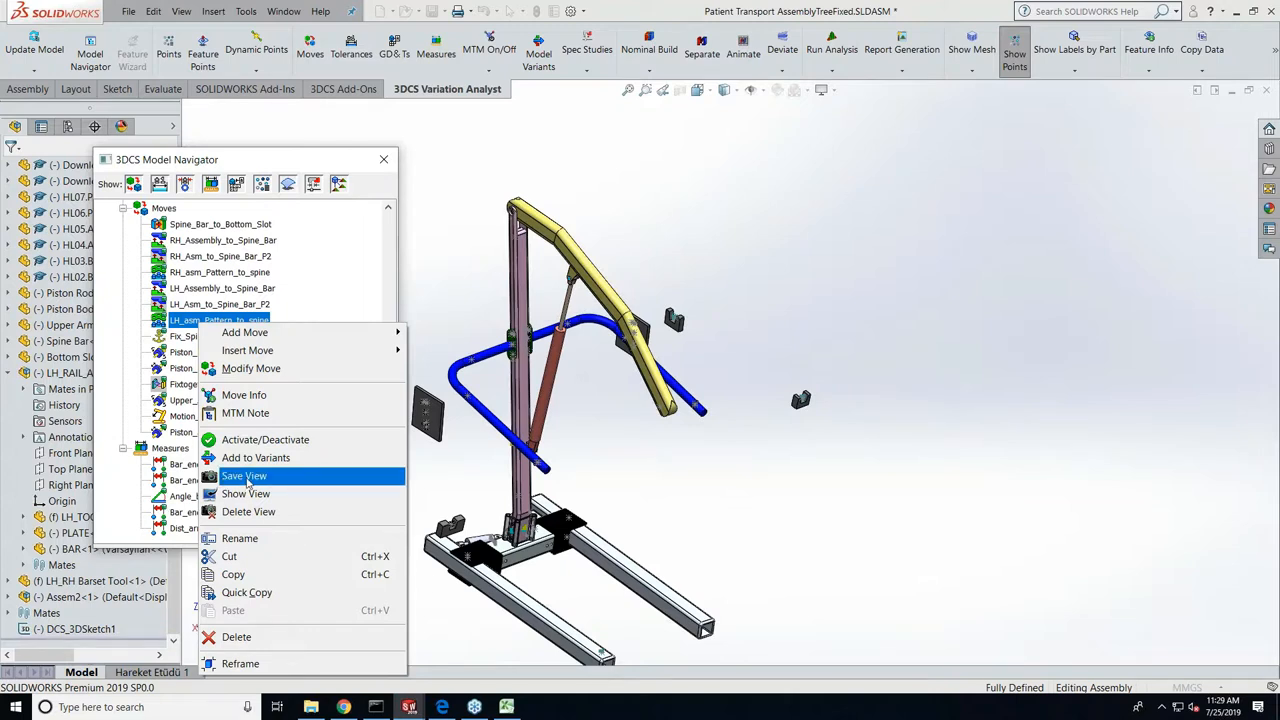